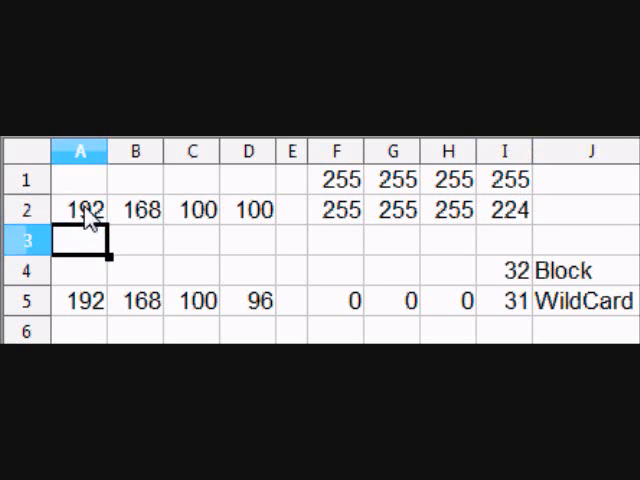
mouse_move(545, 273)
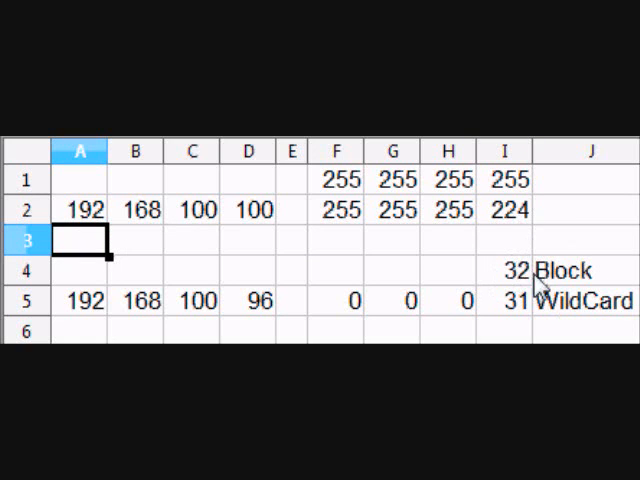
mouse_move(502, 290)
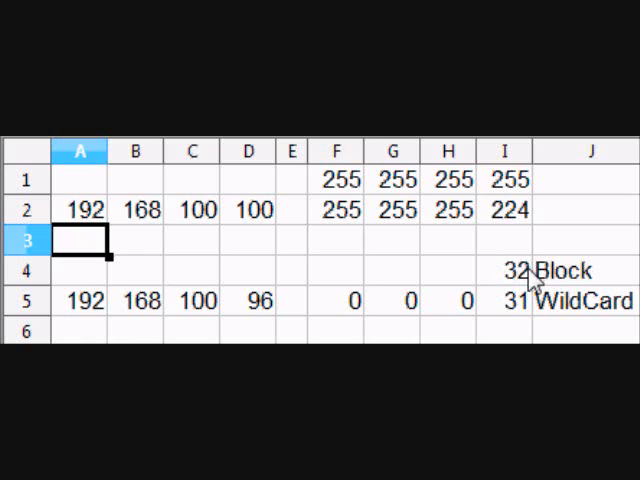
mouse_move(502, 310)
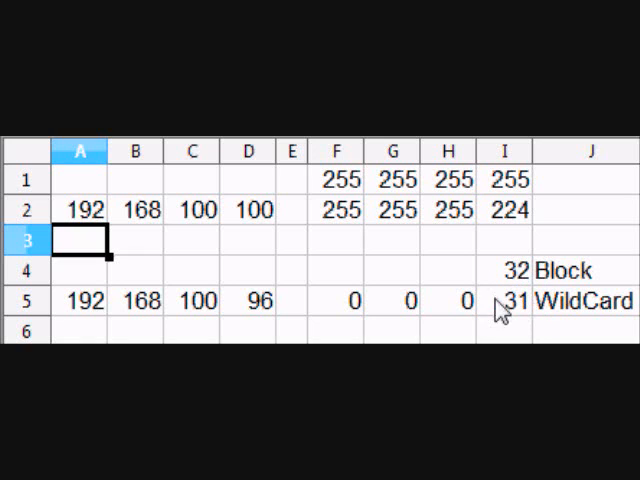
mouse_move(510, 312)
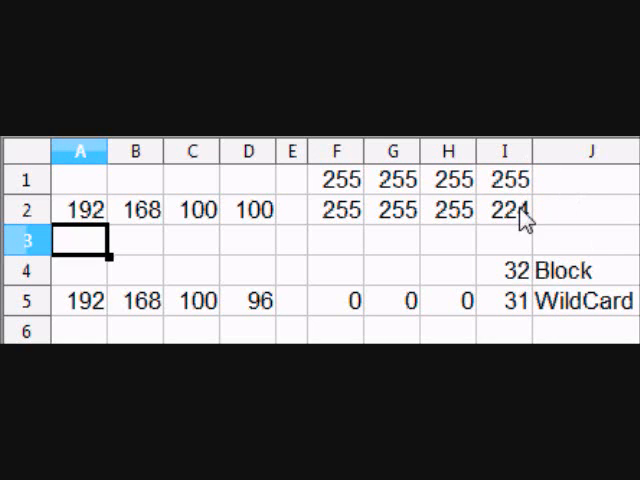
mouse_move(521, 232)
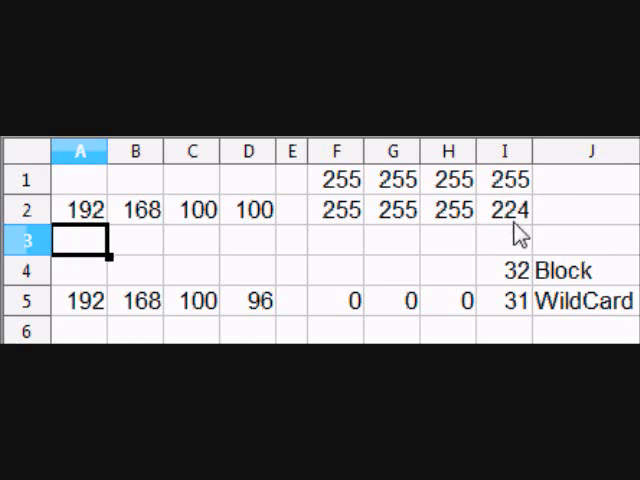
mouse_move(340, 183)
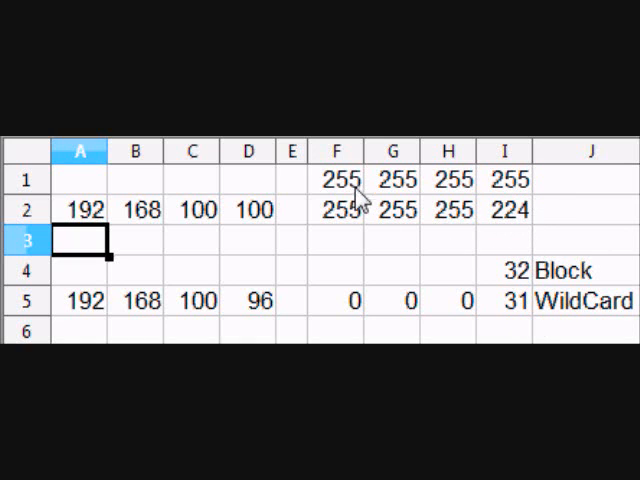
mouse_move(408, 218)
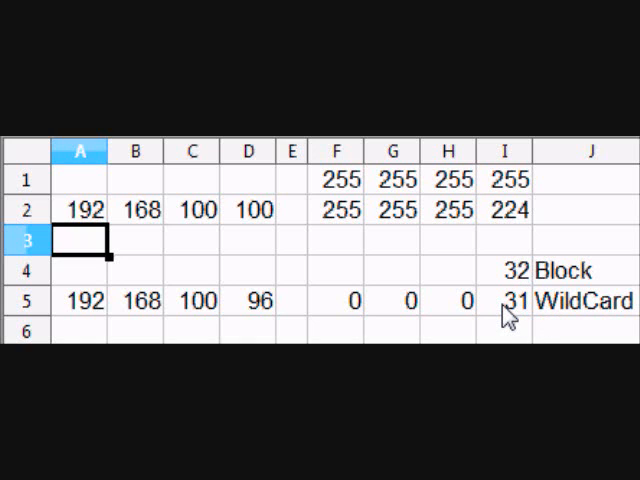
mouse_move(530, 330)
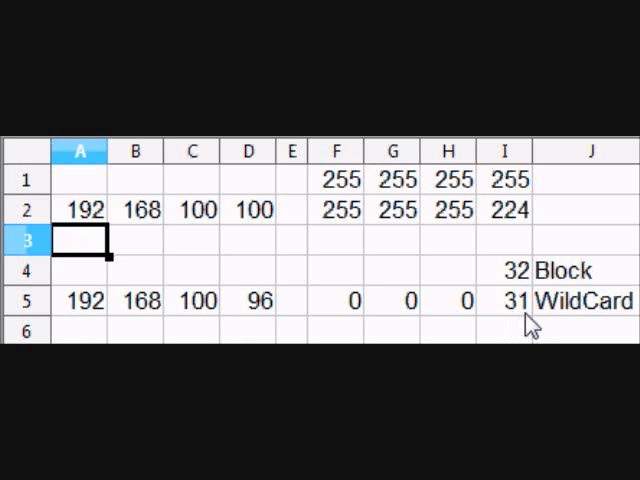
mouse_move(405, 305)
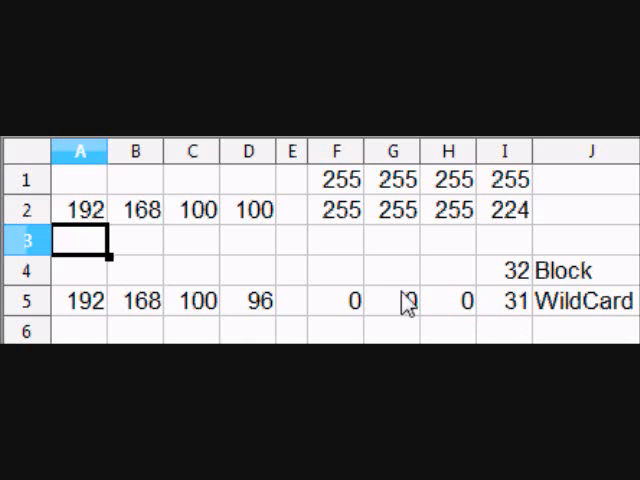
mouse_move(452, 310)
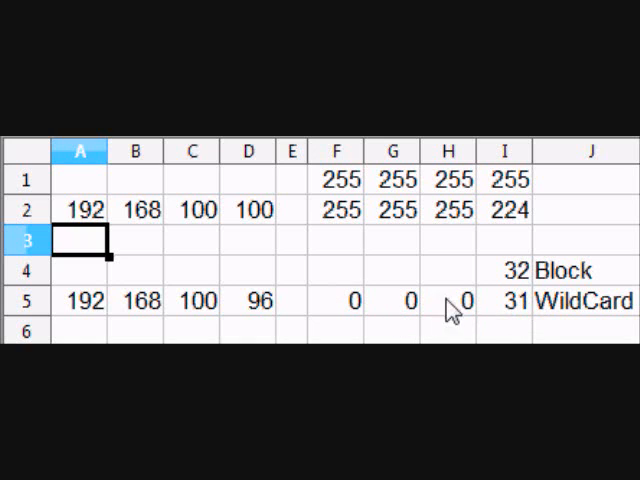
mouse_move(525, 318)
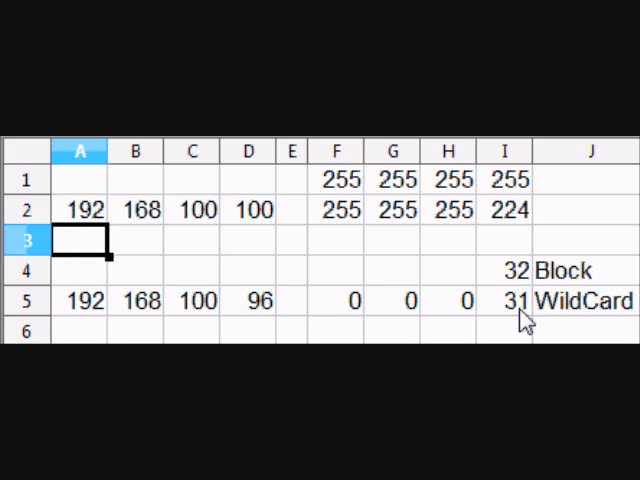
mouse_move(108, 222)
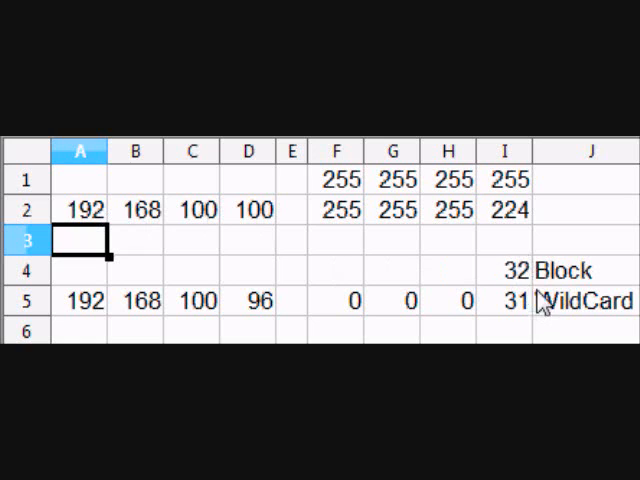
mouse_move(270, 200)
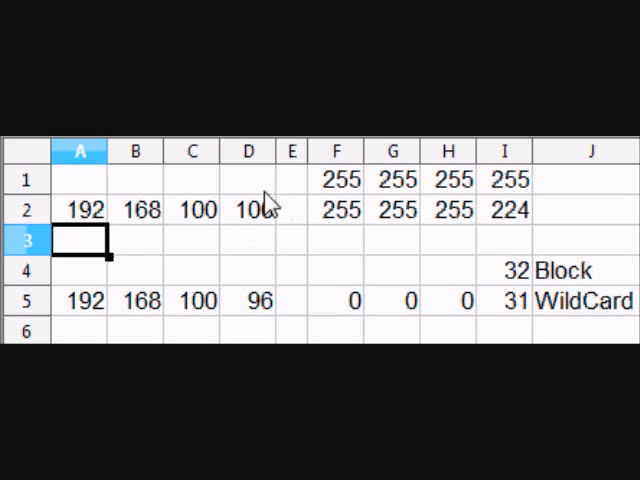
mouse_move(242, 217)
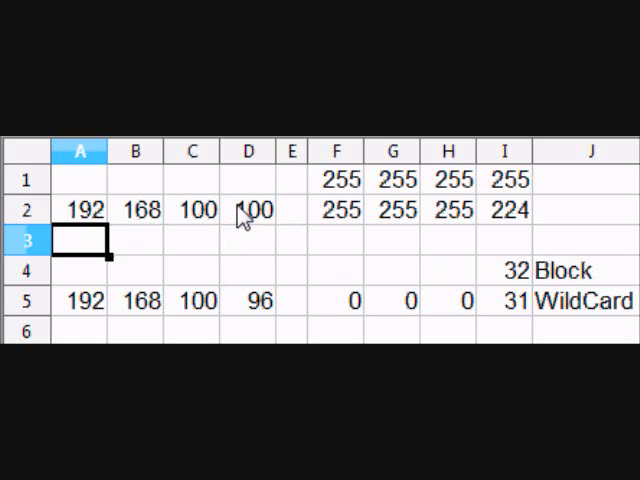
mouse_move(80, 315)
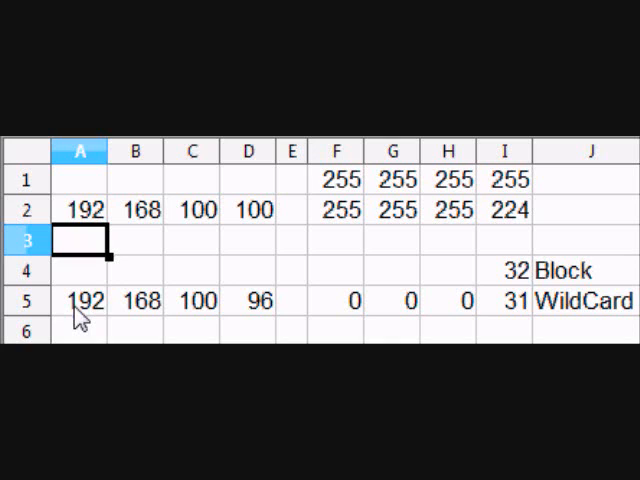
mouse_move(122, 318)
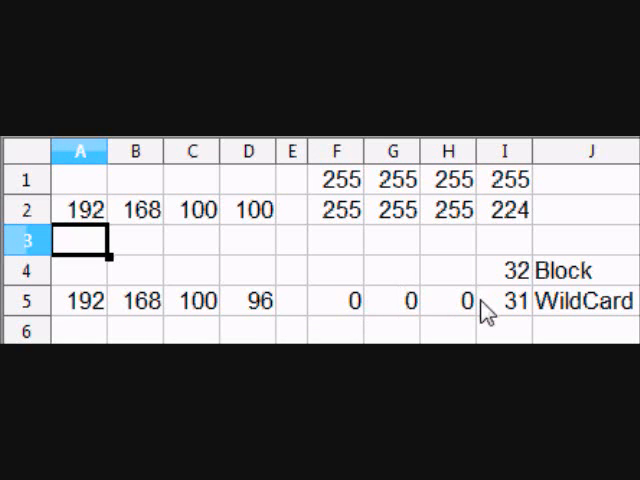
mouse_move(255, 272)
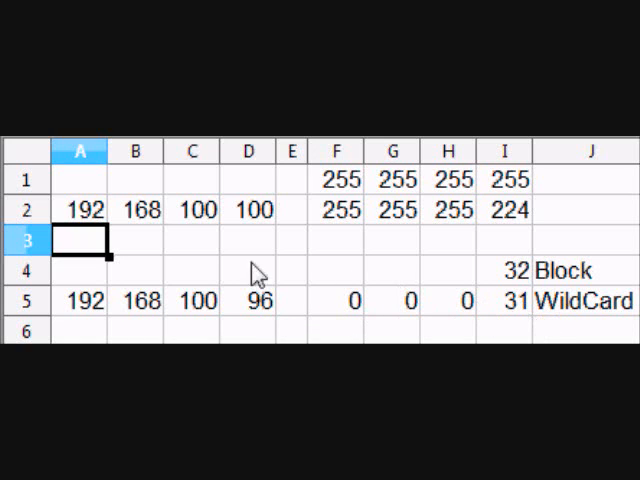
left_click(80, 210)
type("172")
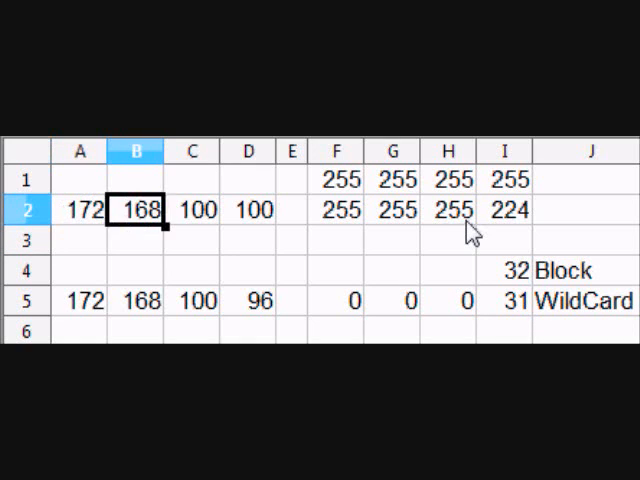
left_click(193, 209)
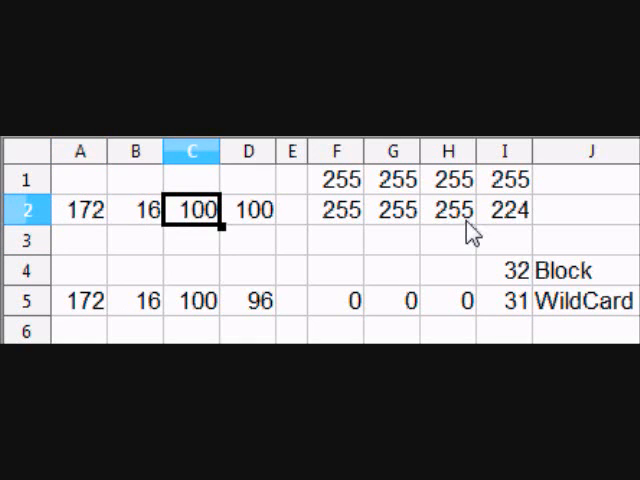
left_click(293, 210)
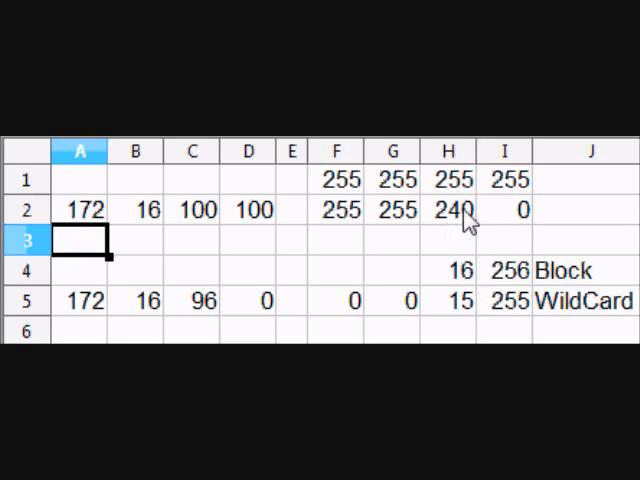
mouse_move(497, 307)
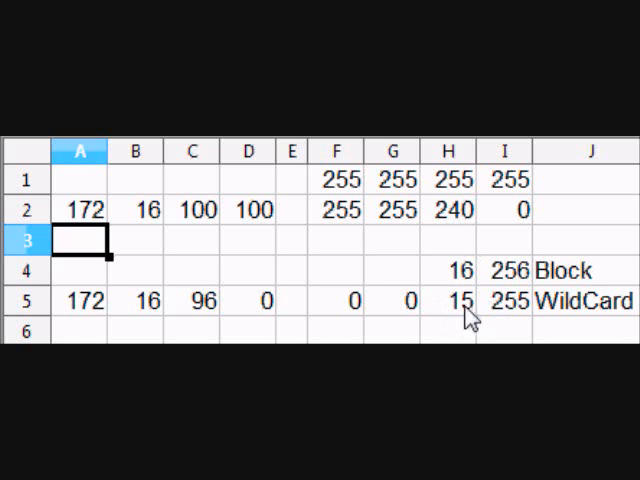
mouse_move(511, 189)
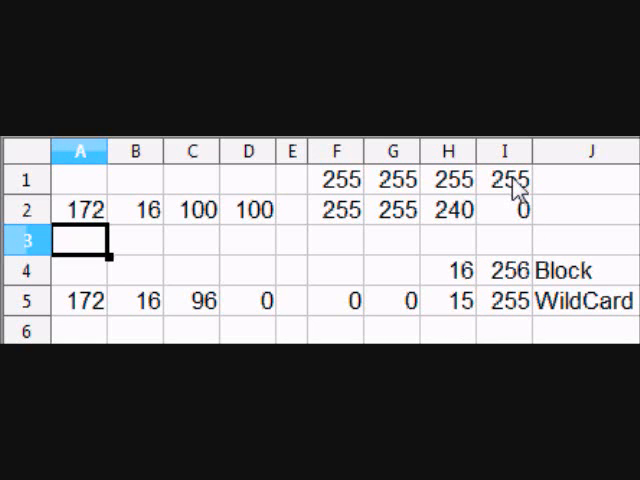
mouse_move(528, 315)
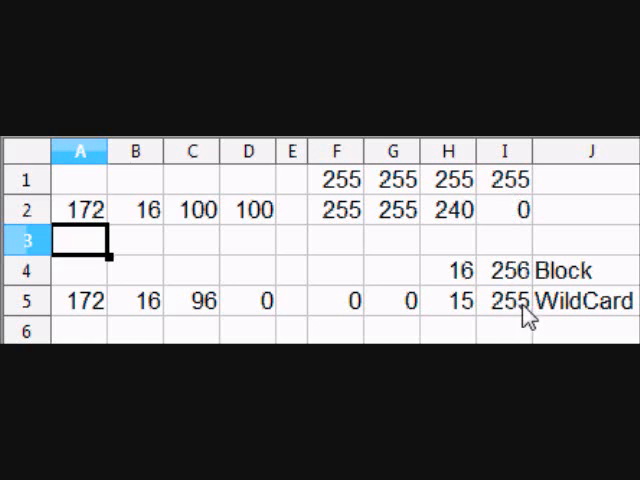
mouse_move(513, 318)
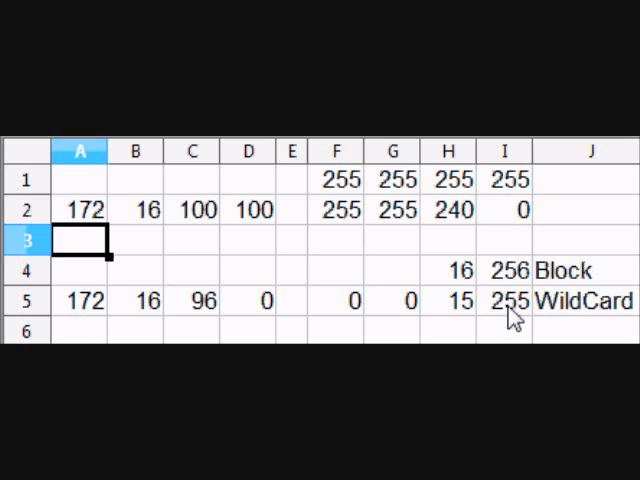
mouse_move(422, 318)
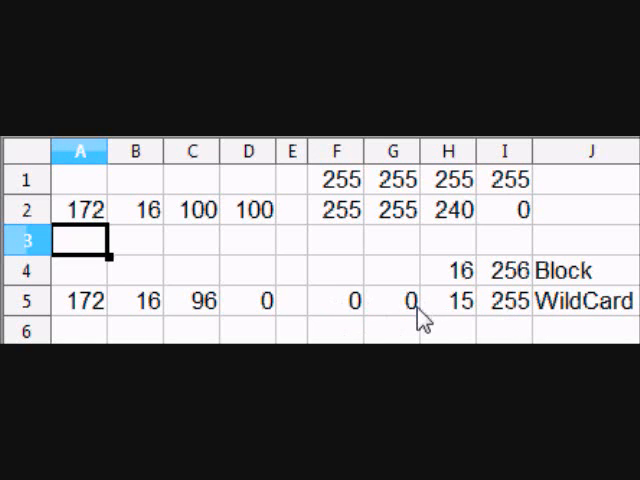
mouse_move(515, 325)
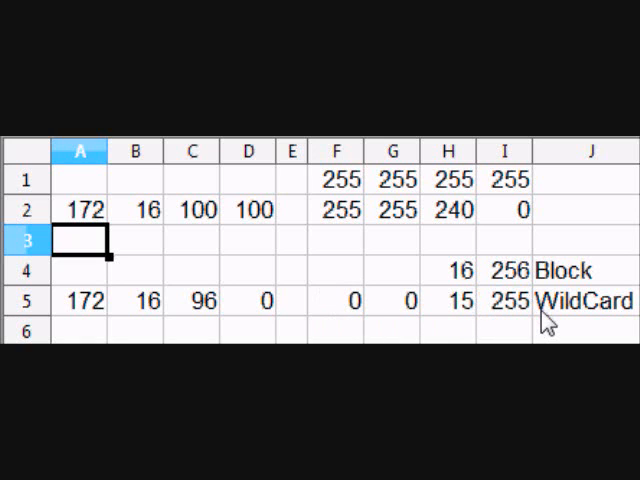
mouse_move(518, 328)
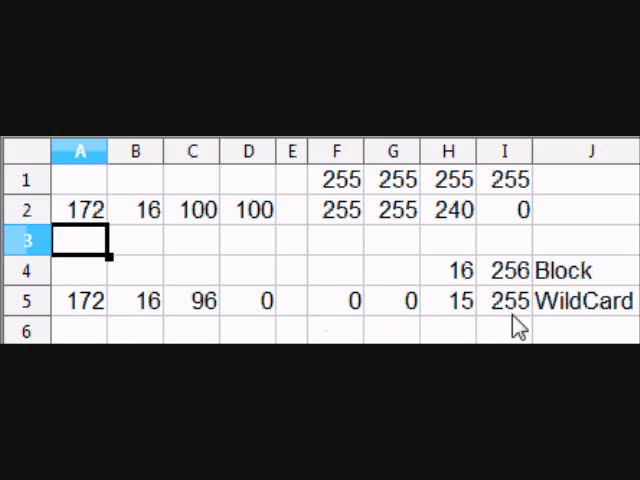
mouse_move(194, 235)
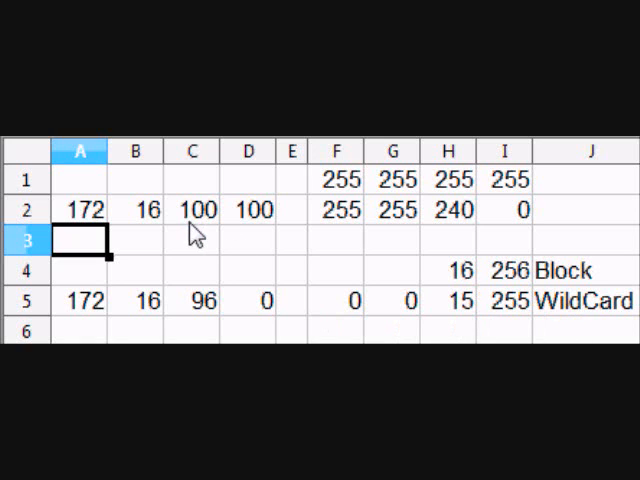
mouse_move(490, 310)
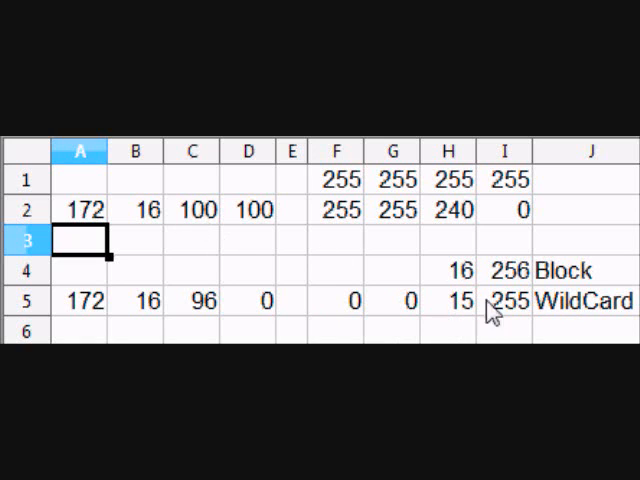
mouse_move(197, 308)
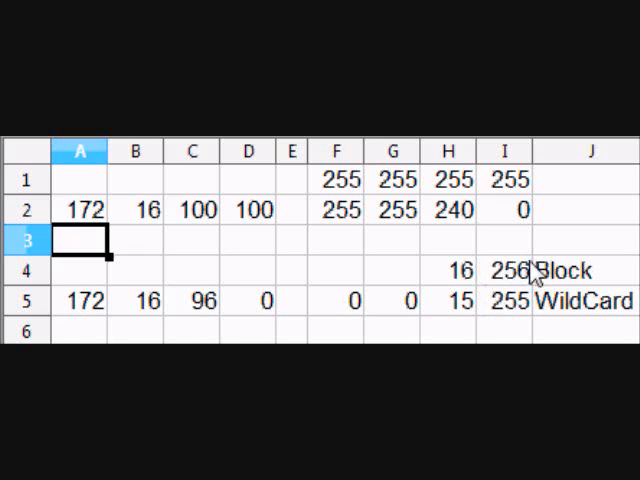
mouse_move(240, 202)
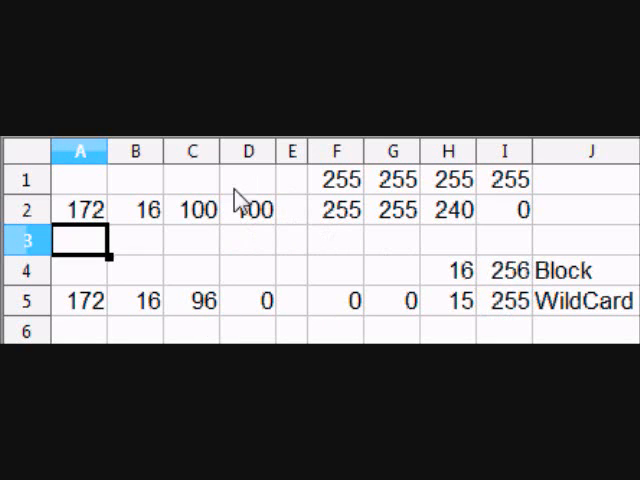
mouse_move(255, 308)
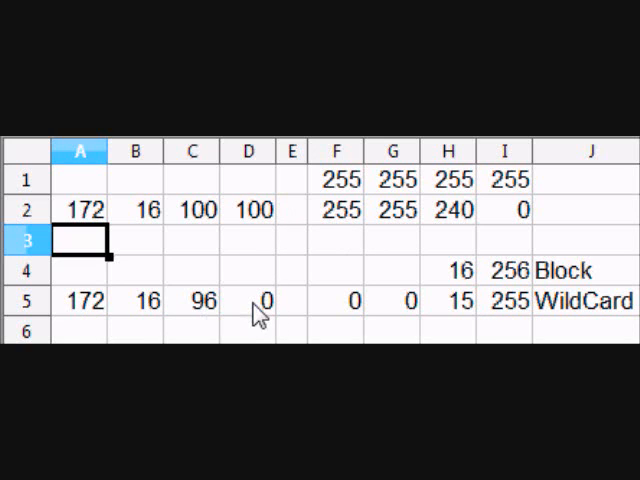
mouse_move(457, 328)
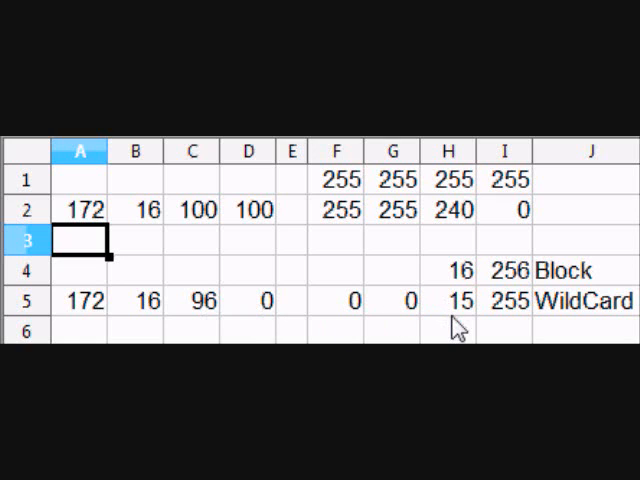
mouse_move(520, 323)
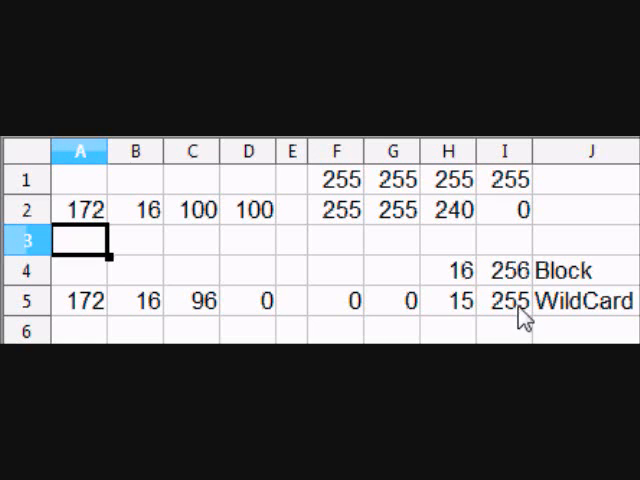
mouse_move(350, 222)
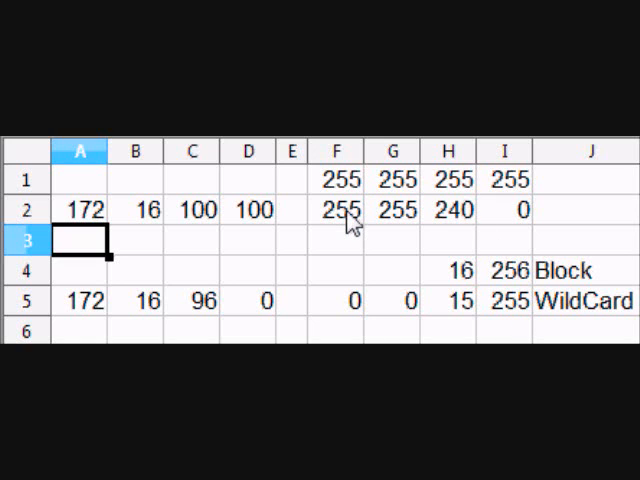
mouse_move(405, 218)
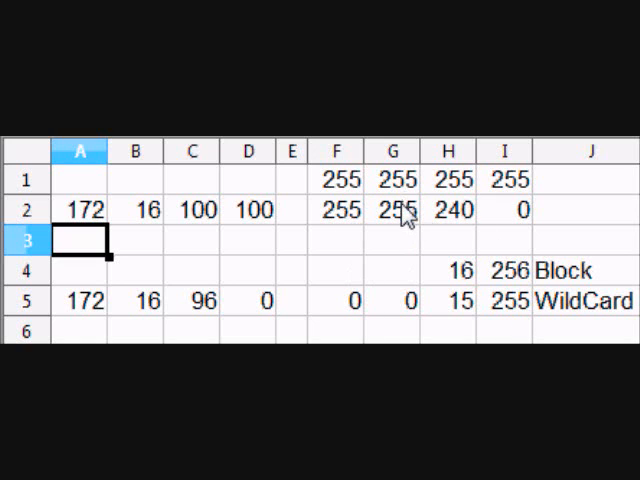
mouse_move(470, 222)
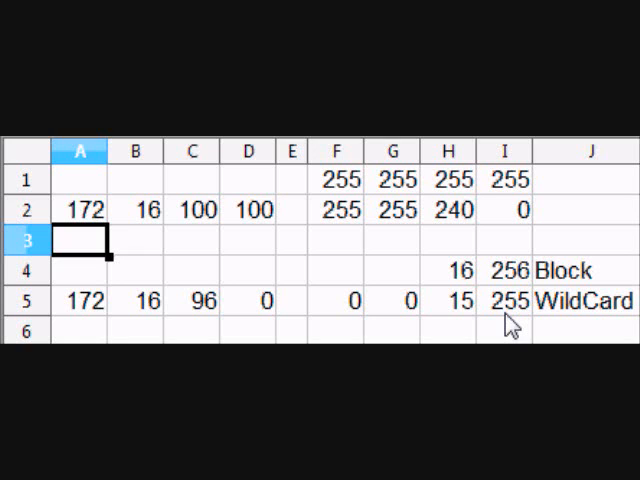
mouse_move(270, 320)
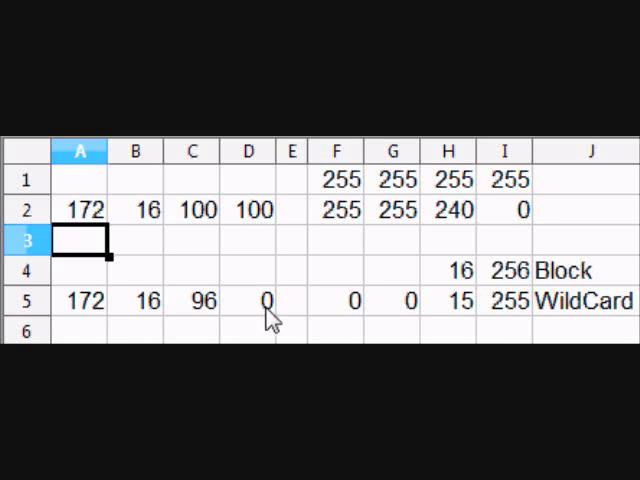
mouse_move(435, 285)
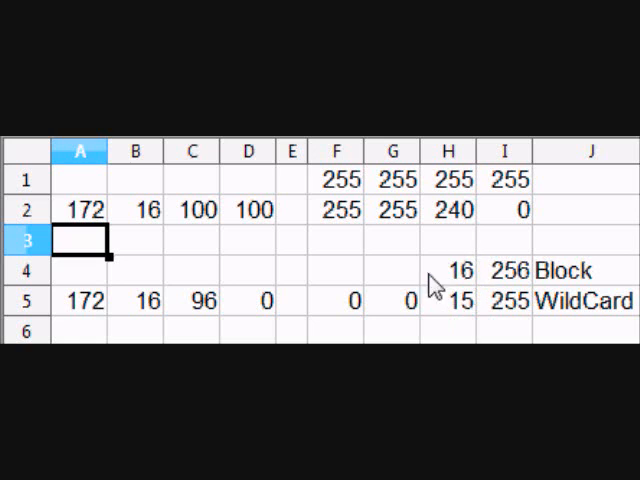
mouse_move(450, 300)
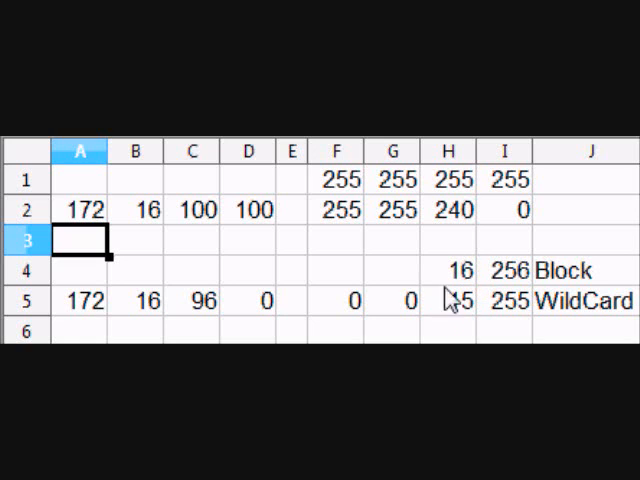
mouse_move(448, 260)
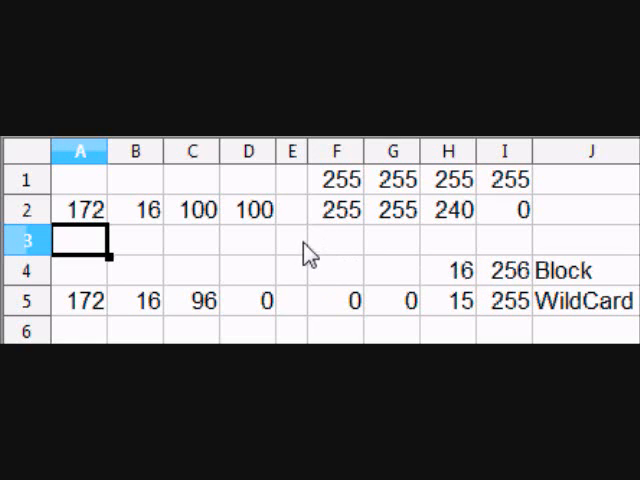
mouse_move(310, 253)
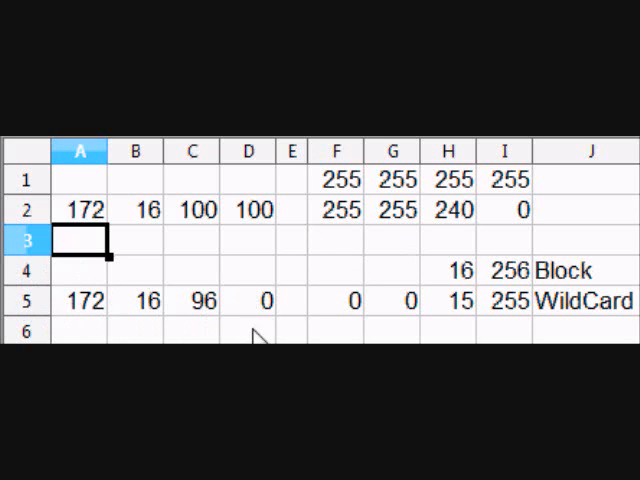
mouse_move(555, 305)
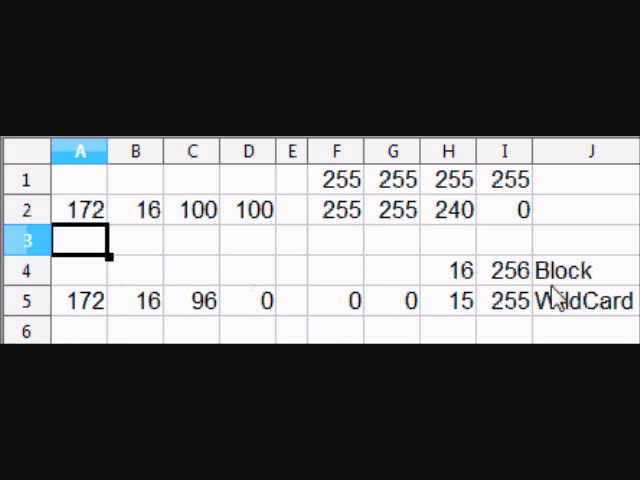
mouse_move(438, 302)
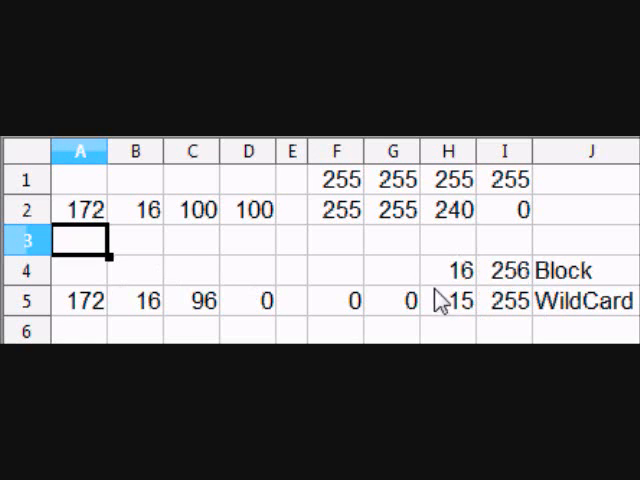
mouse_move(385, 275)
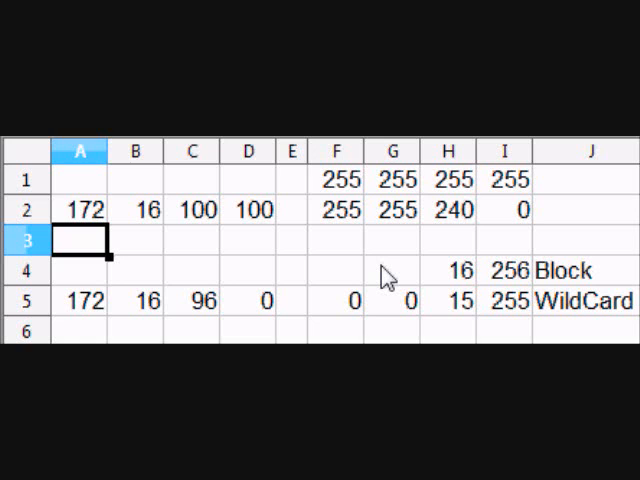
mouse_move(455, 215)
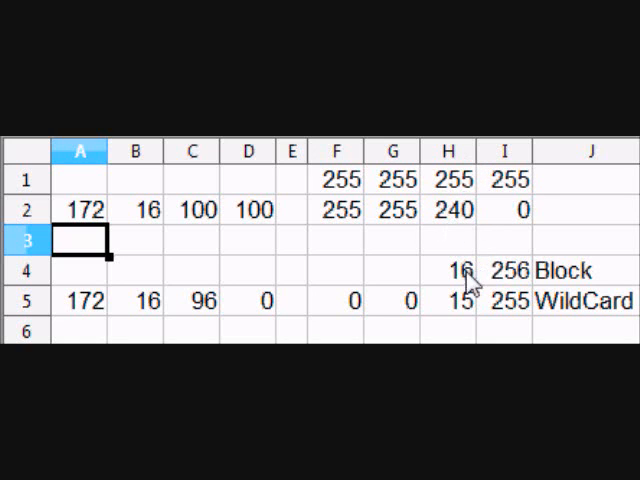
mouse_move(458, 213)
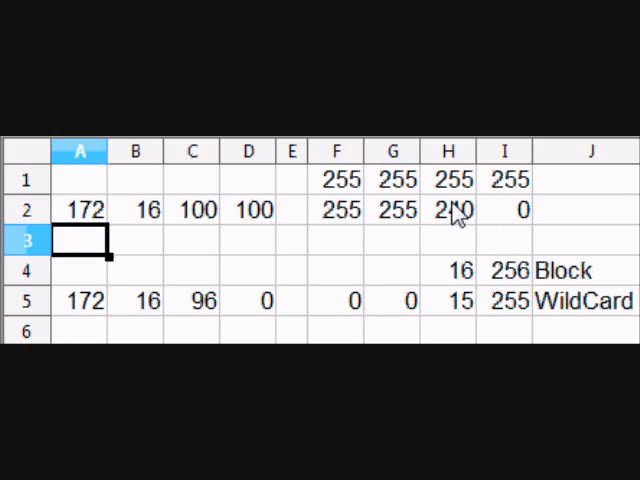
mouse_move(433, 312)
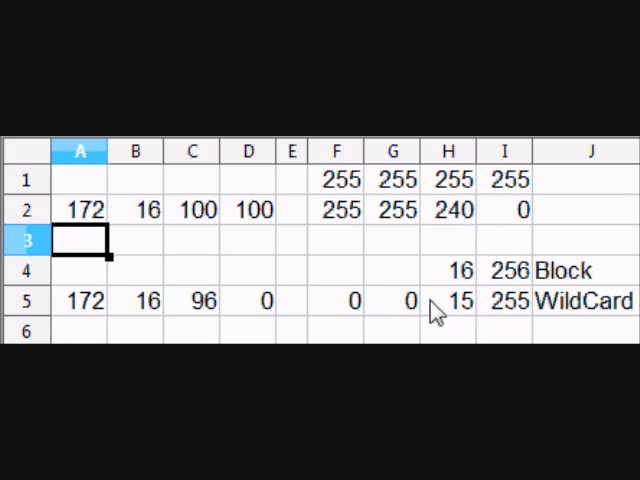
mouse_move(560, 318)
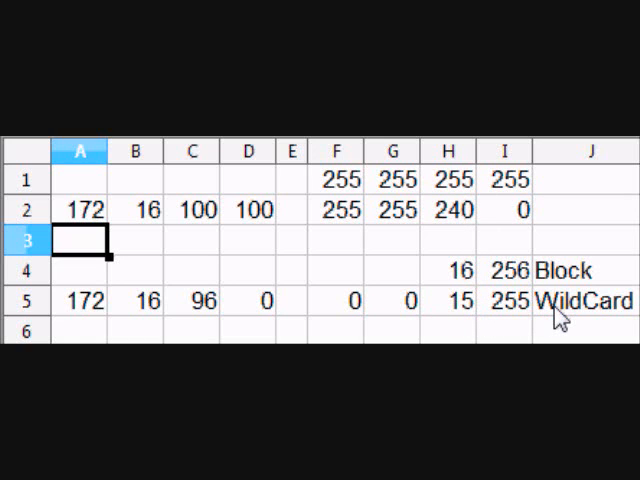